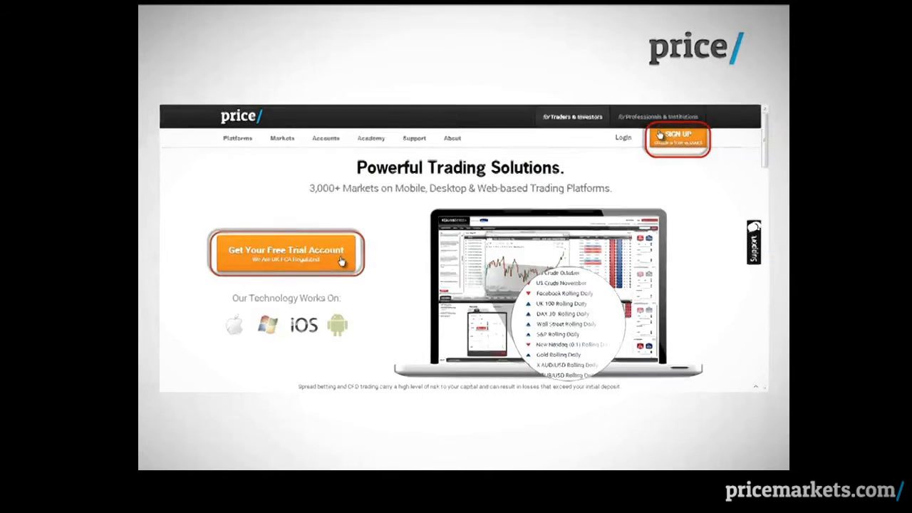
# Open the Price Markets free account sign-up form.
pyautogui.click(676, 137)
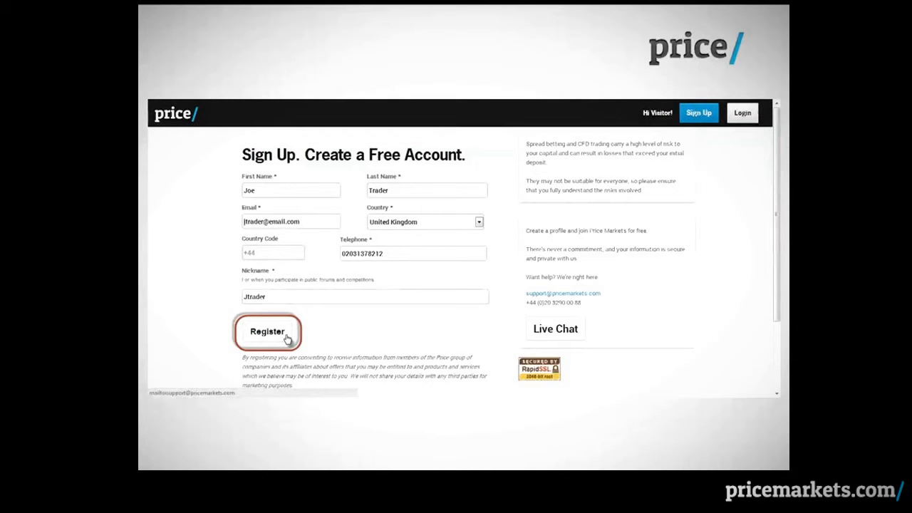
# Register the free Price Markets account and download the MetaTrader 4 installer.
pyautogui.click(267, 332)
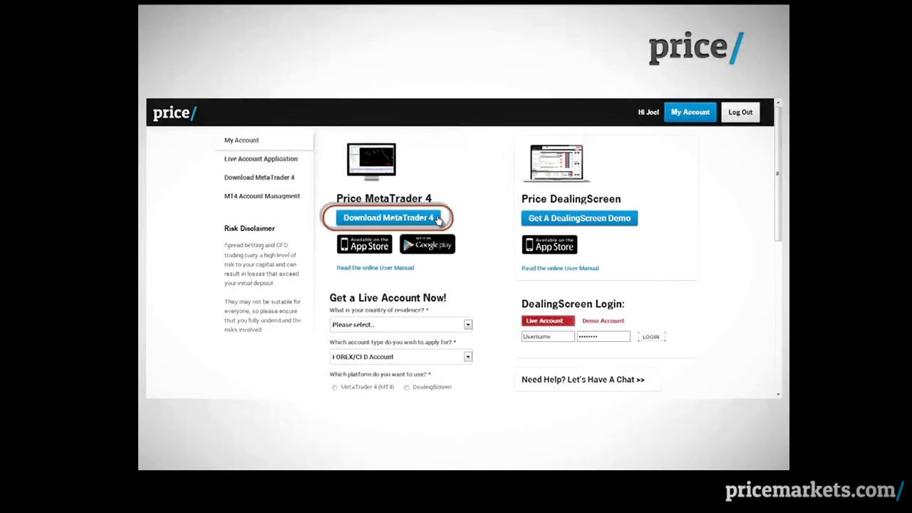
pyautogui.click(389, 217)
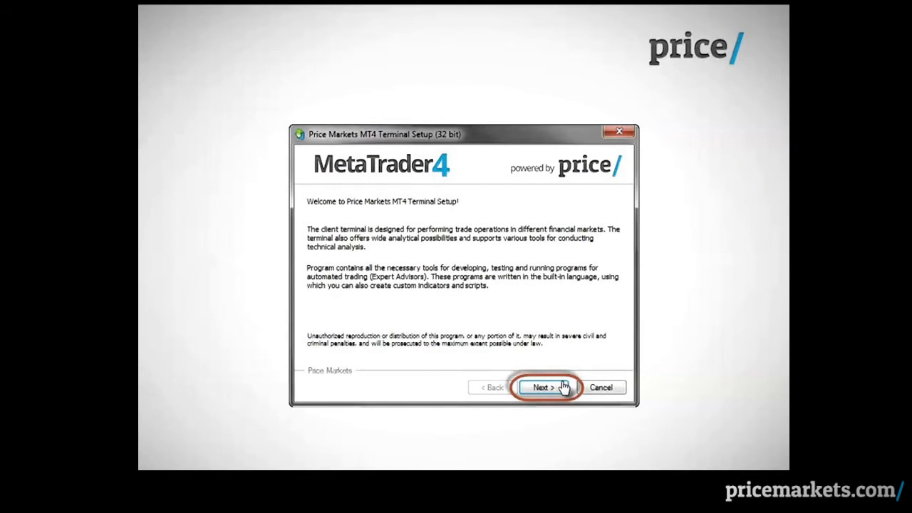
# Accept the licence and install MT4 with desktop shortcut and launch-after-install enabled.
pyautogui.click(545, 387)
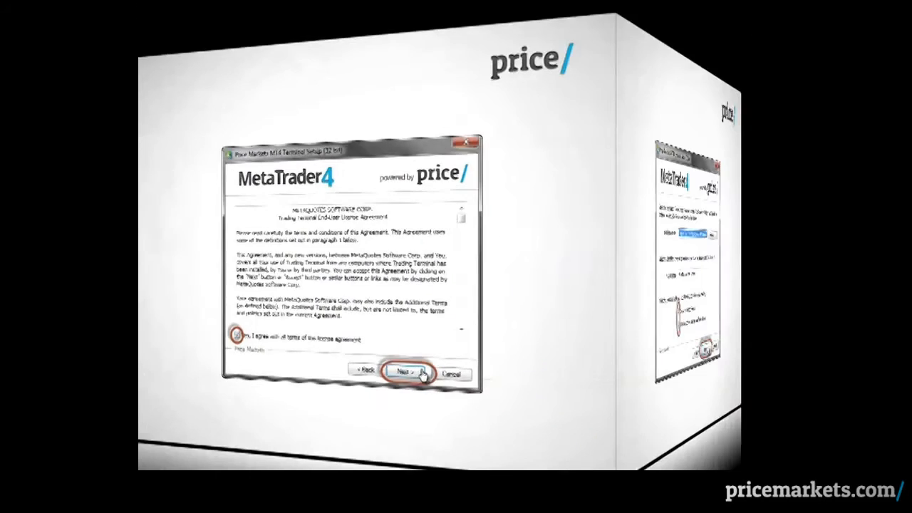
pyautogui.click(410, 372)
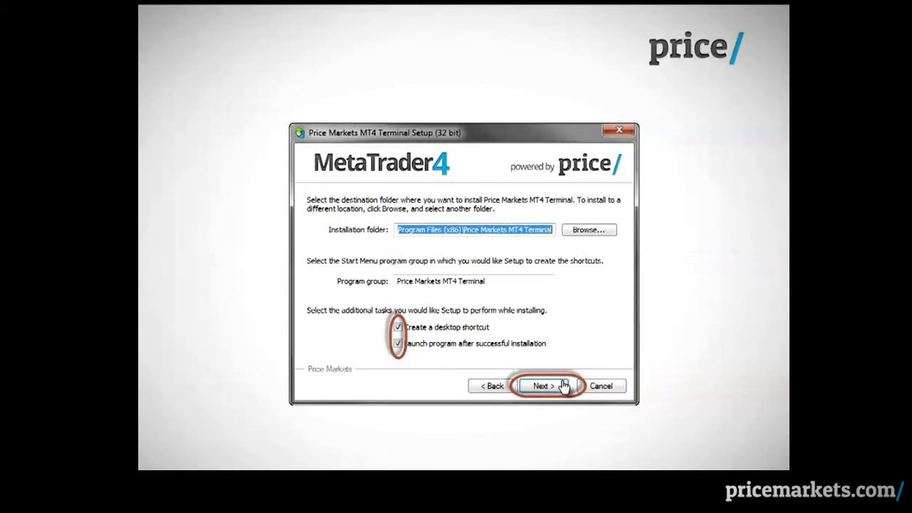
pyautogui.click(543, 385)
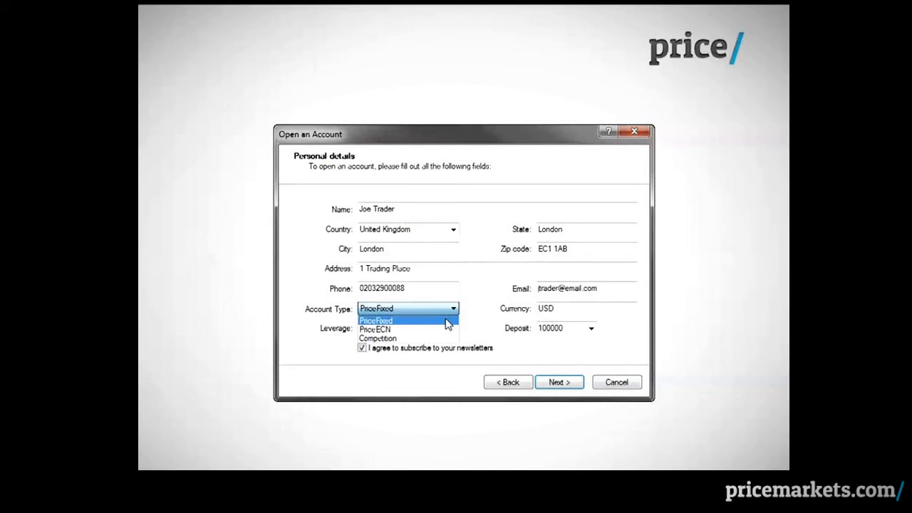
# Choose the PriceECN account type and submit the demo account details.
pyautogui.click(376, 329)
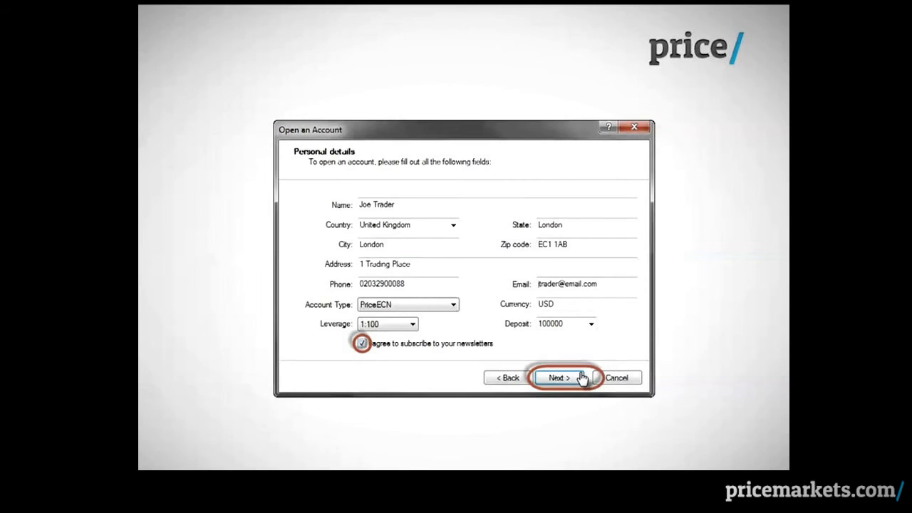
pyautogui.click(559, 378)
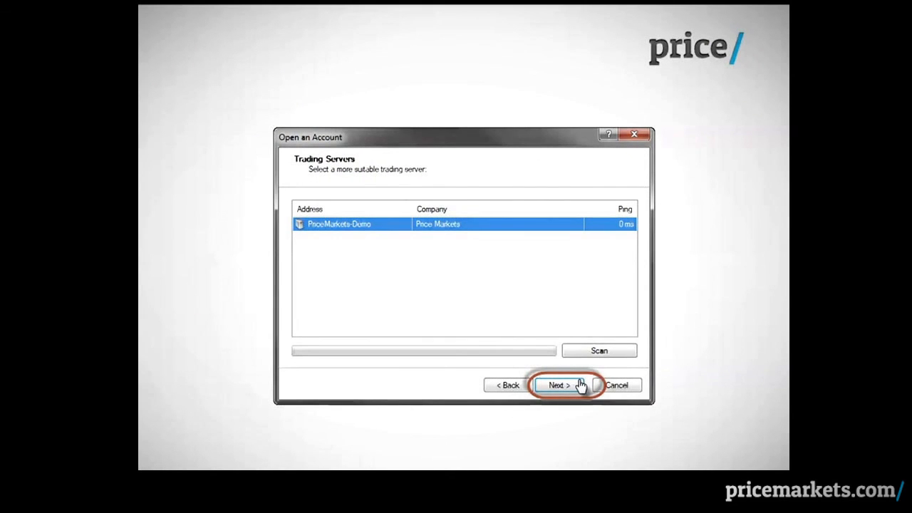
# Register the demo account on PriceMarkets-Demo and open the terminal with live charts.
pyautogui.click(559, 385)
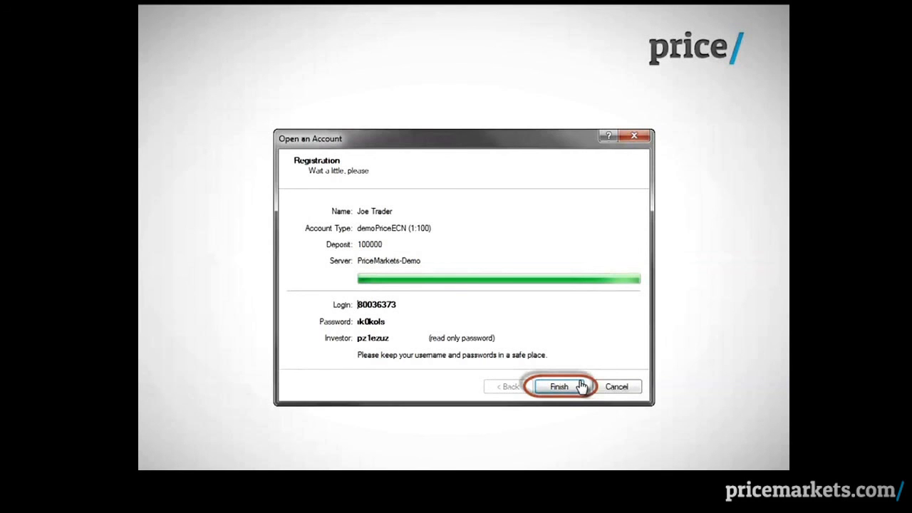
pyautogui.click(560, 386)
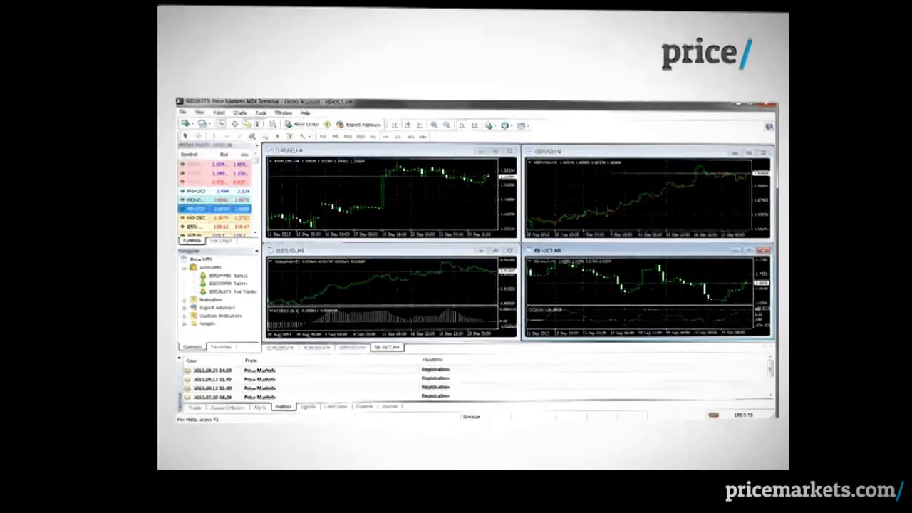